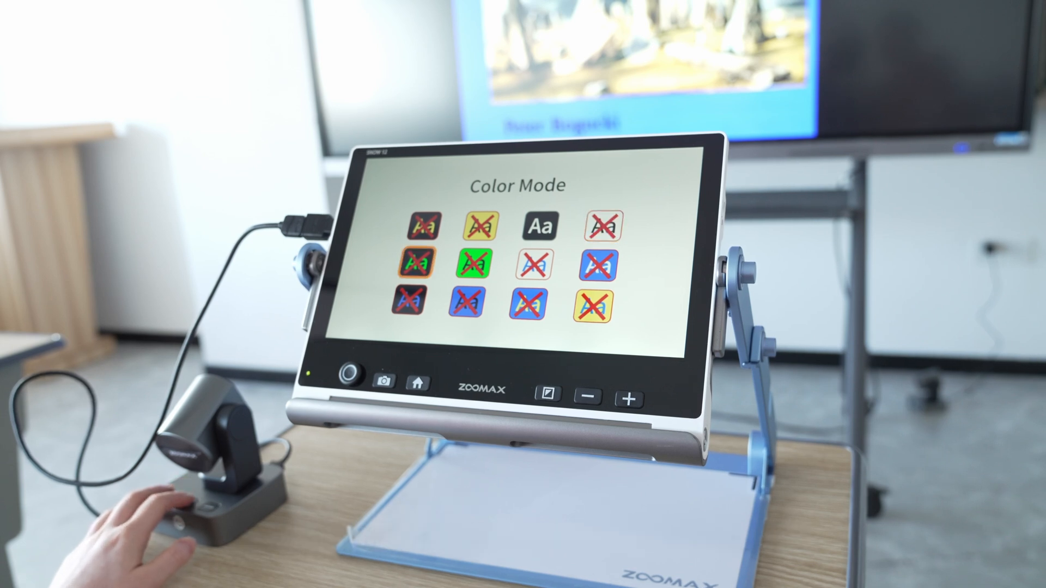
Browse further down the Start menu app list past the Zoomax magnifier toward later folders.
click(426, 263)
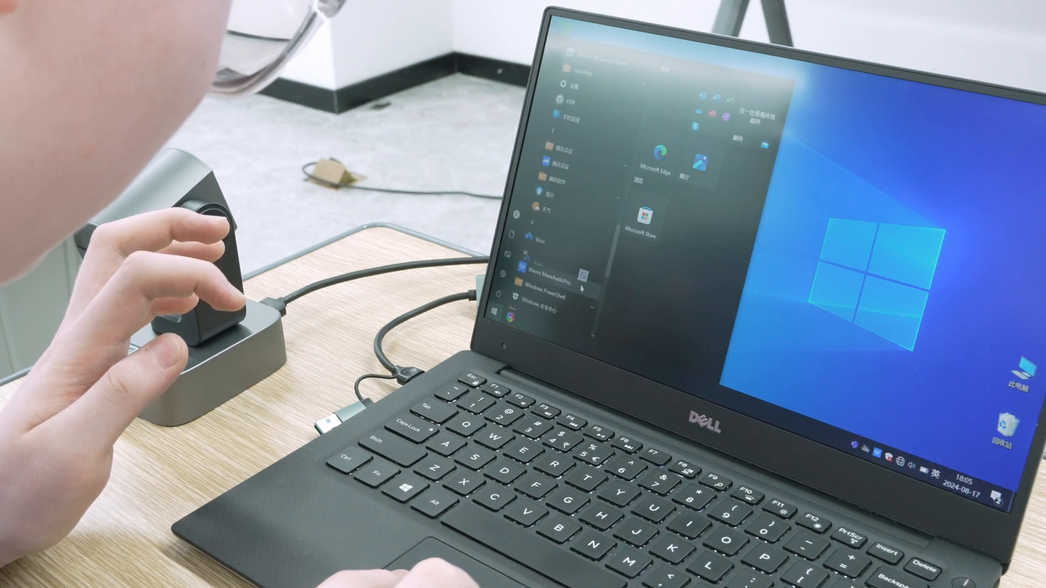
scroll(down, 3)
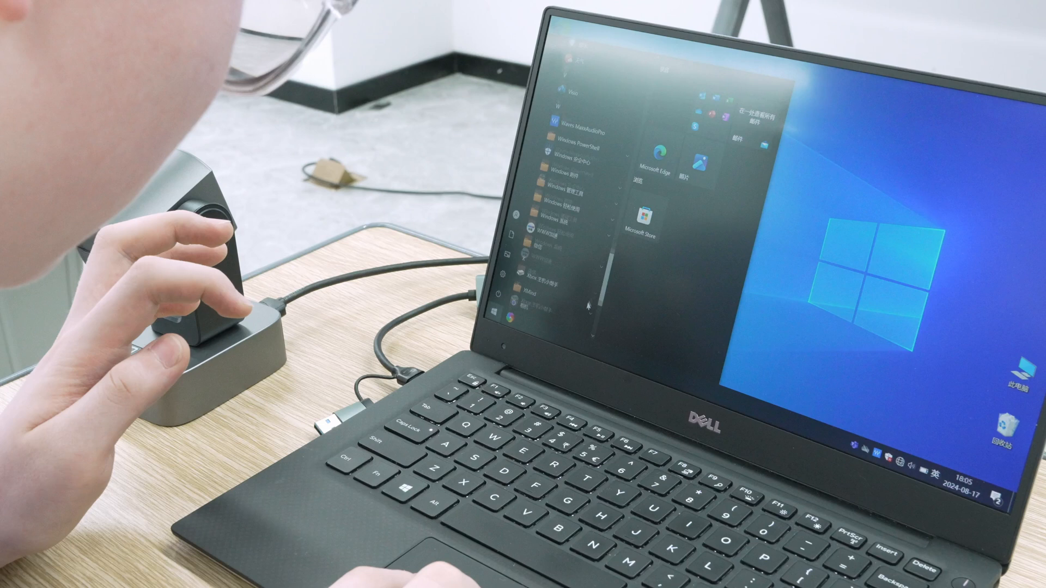
scroll(down, 3)
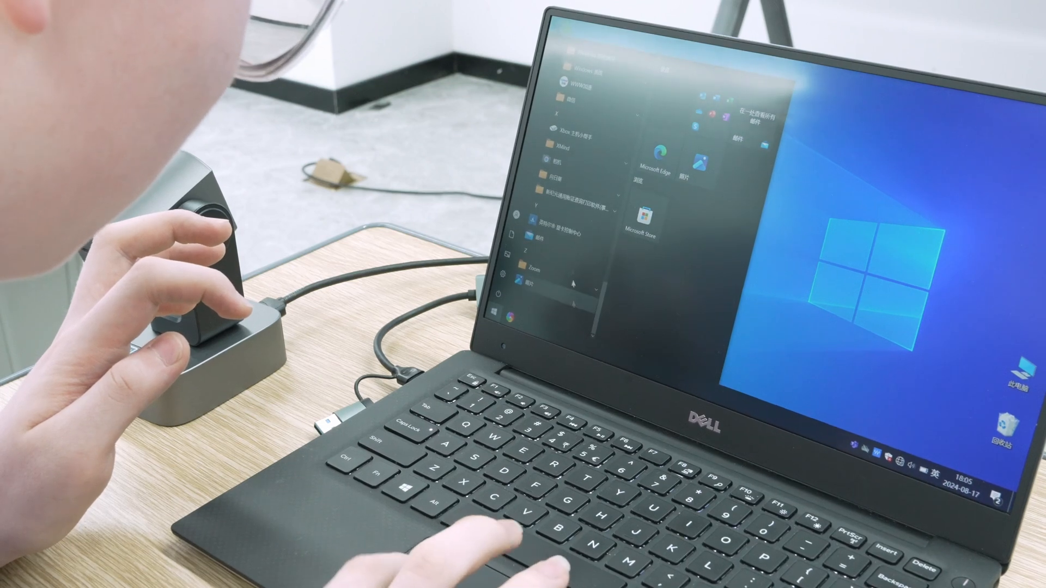